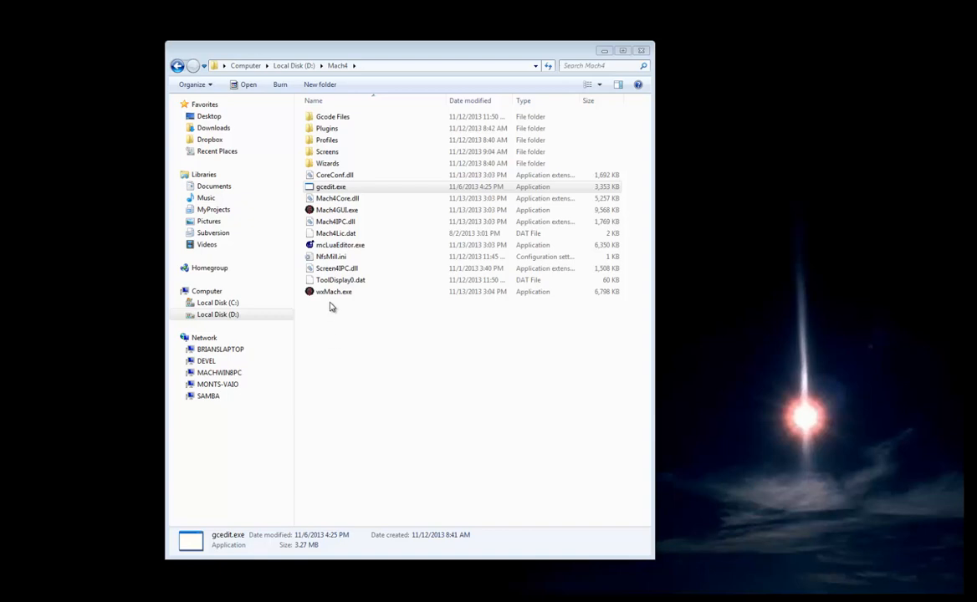
Launch gcedit.exe from the D:\Mach4 folder to open an empty untitled.tap
left_click(330, 186)
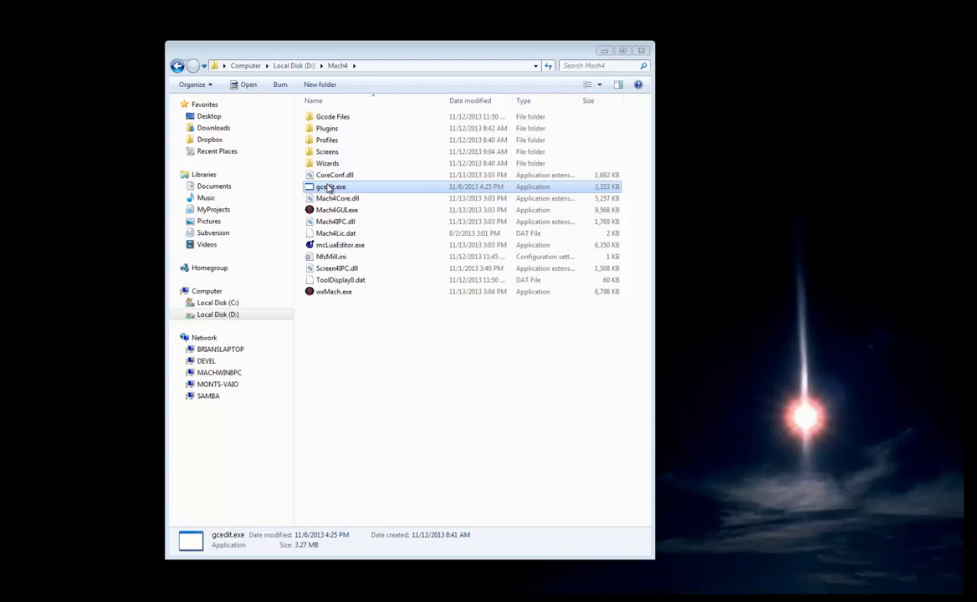
double_click(330, 186)
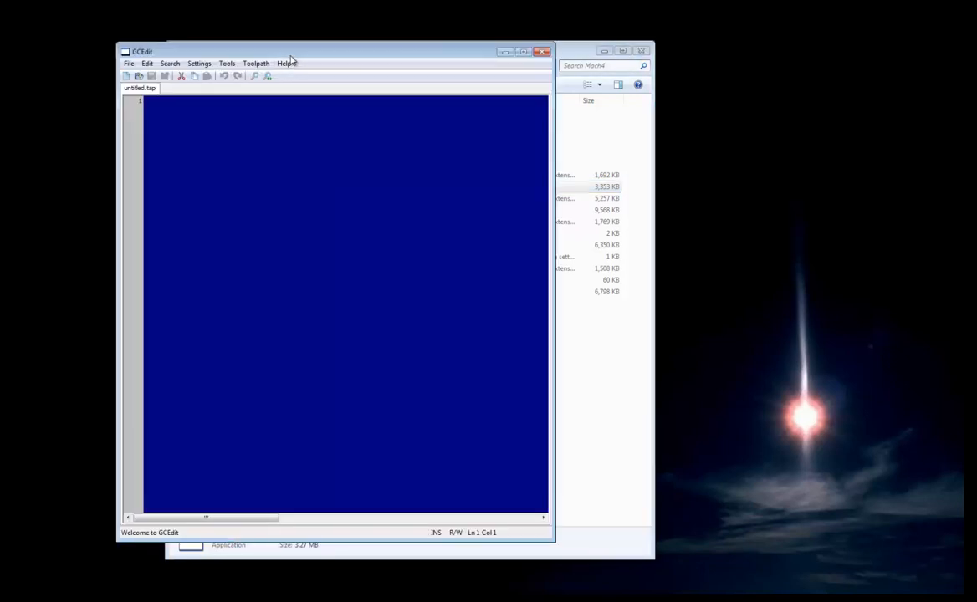
mouse_move(282, 56)
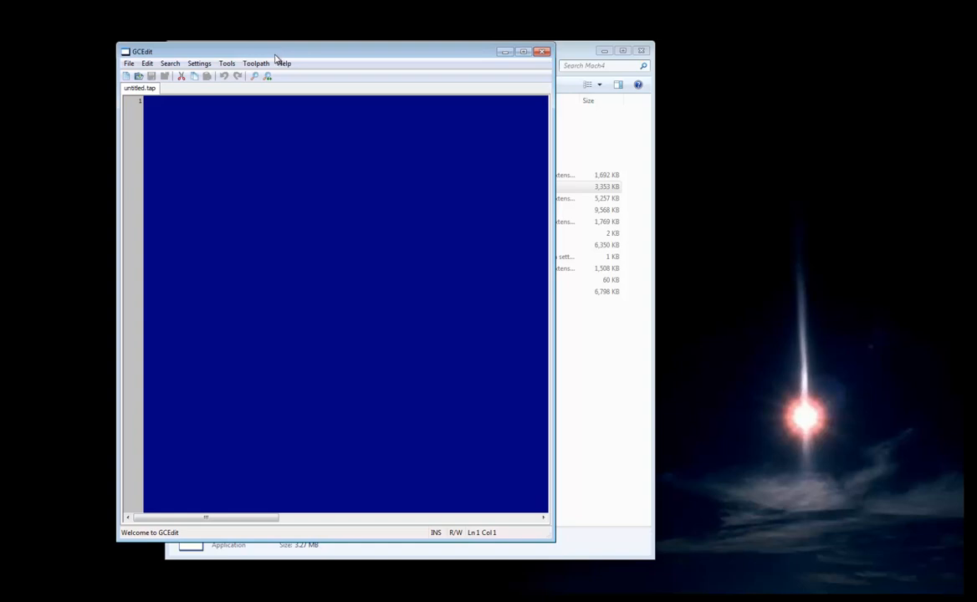
left_click(200, 63)
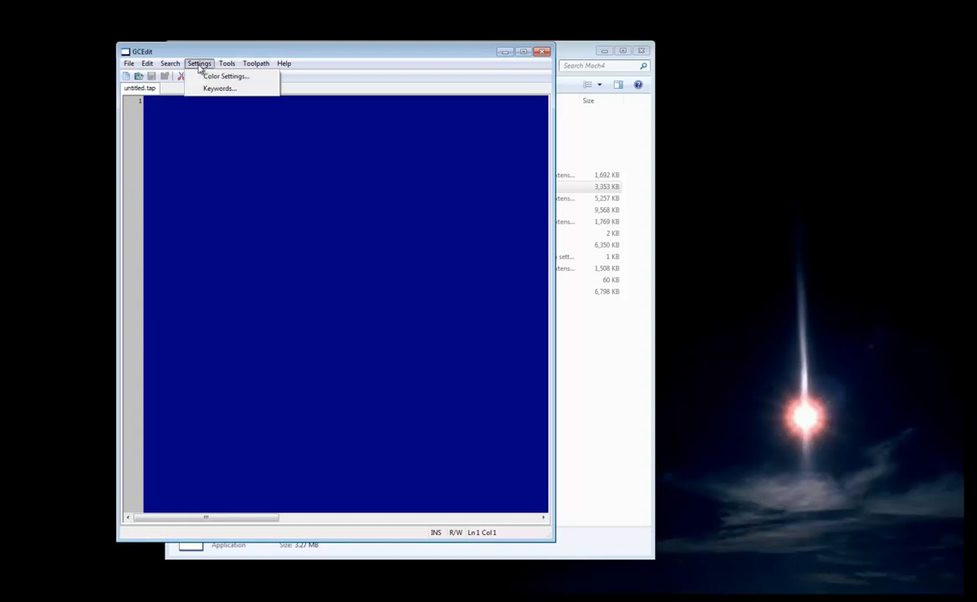
mouse_move(202, 89)
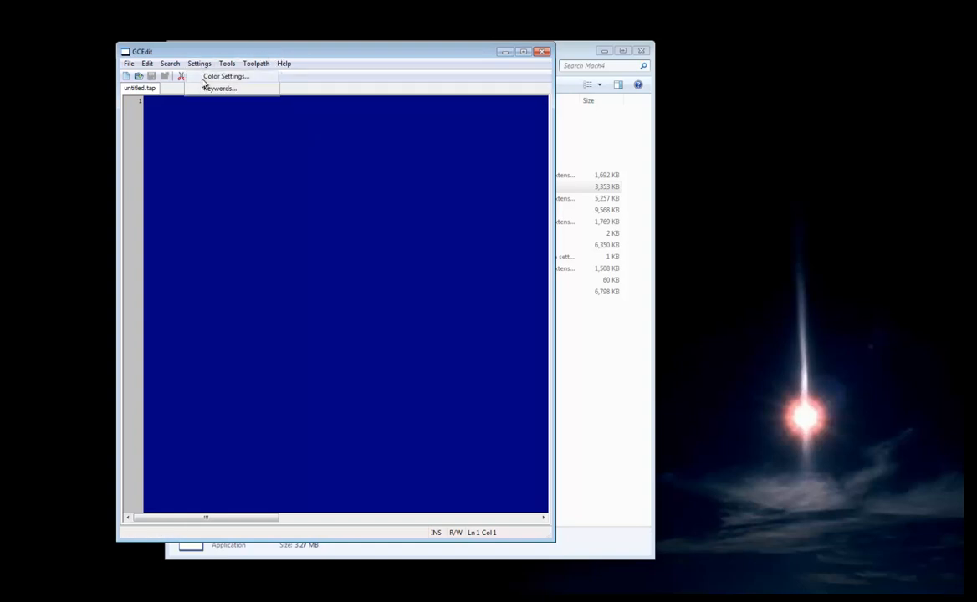
left_click(226, 76)
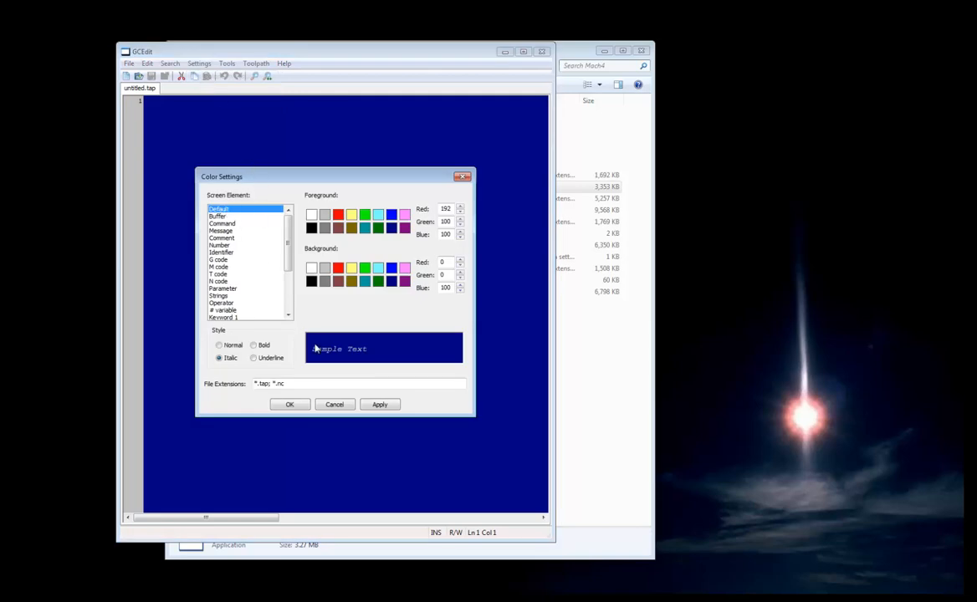
left_click(219, 259)
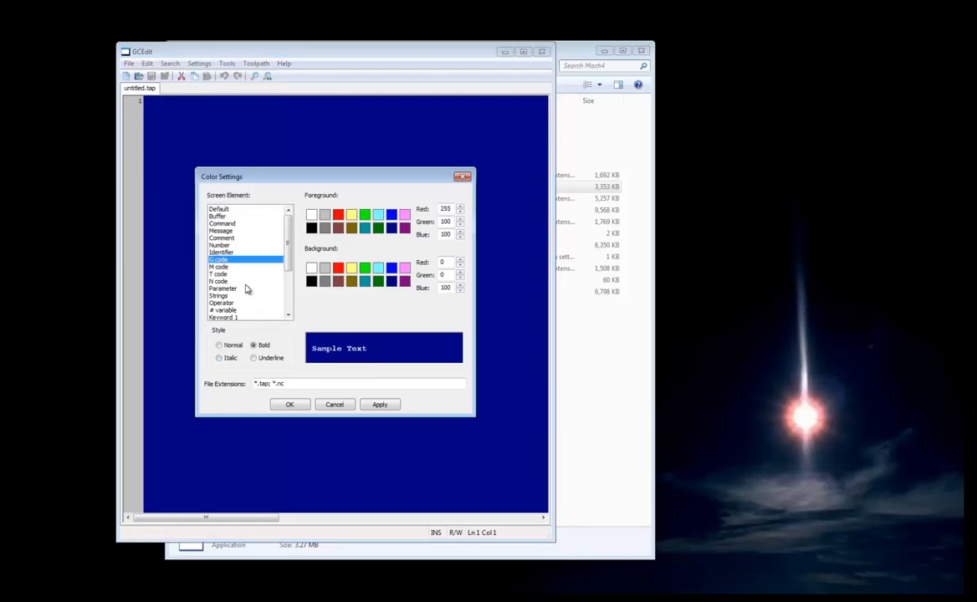
left_click(219, 266)
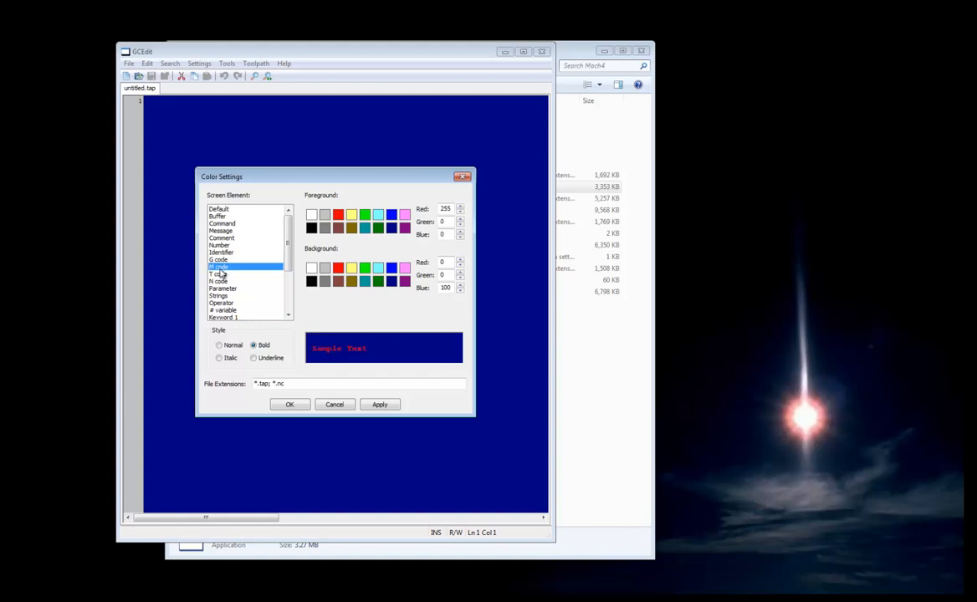
left_click(220, 274)
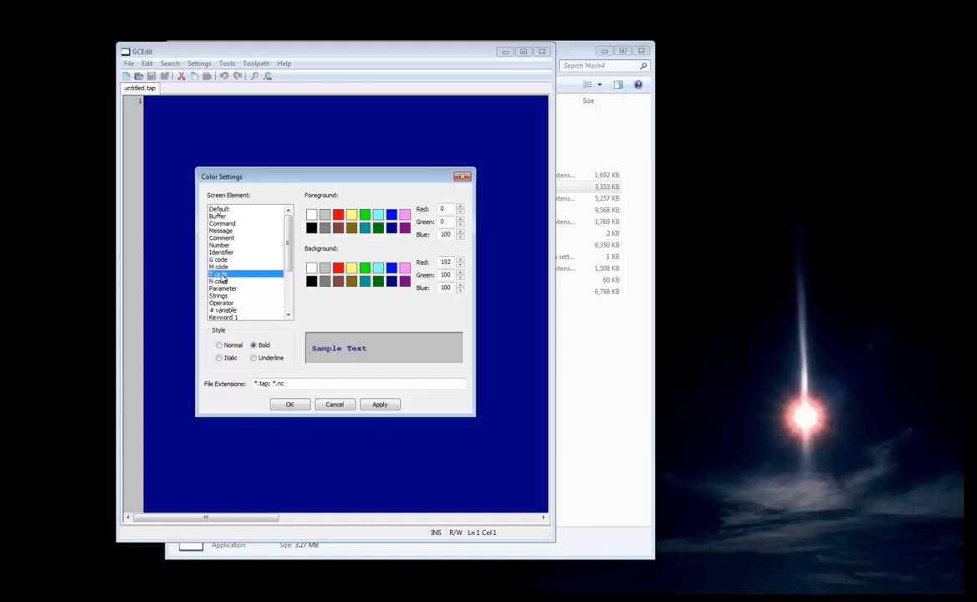
left_click(220, 281)
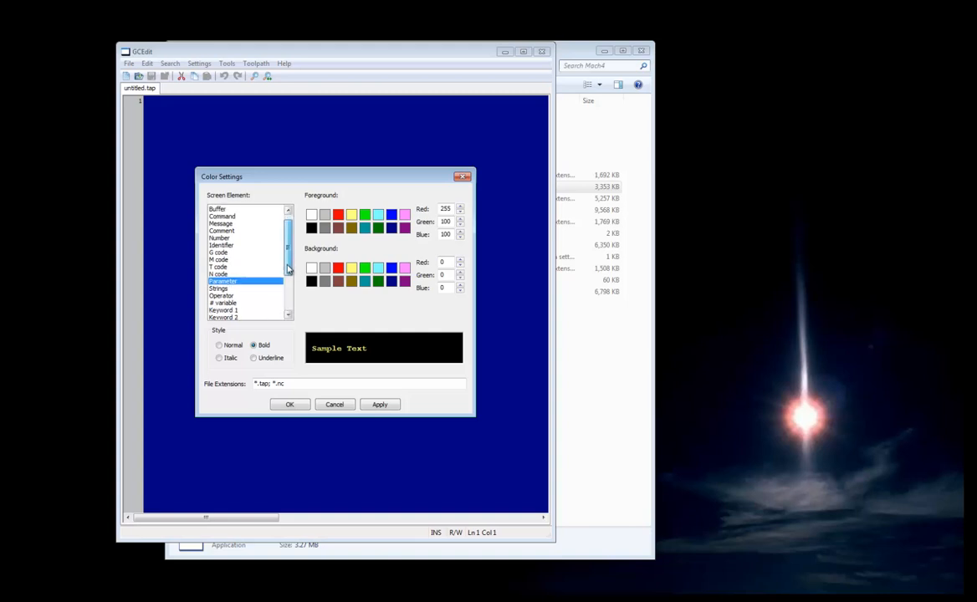
left_click(223, 288)
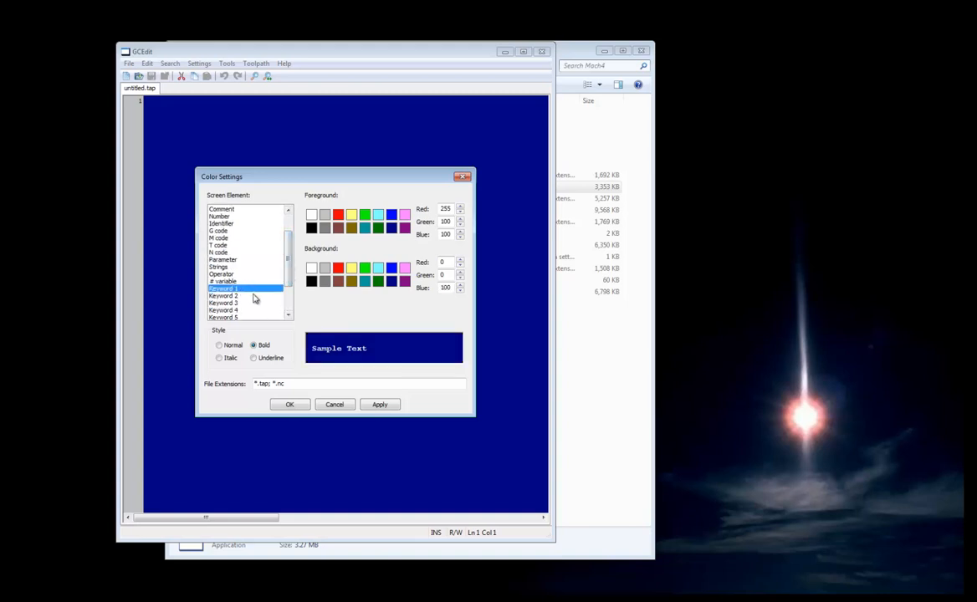
mouse_move(246, 264)
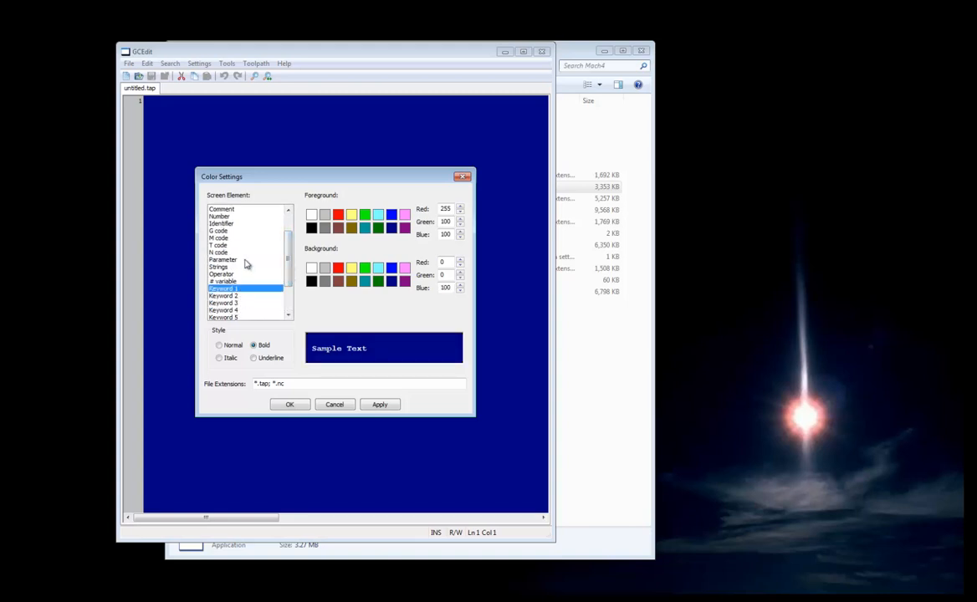
mouse_move(289, 405)
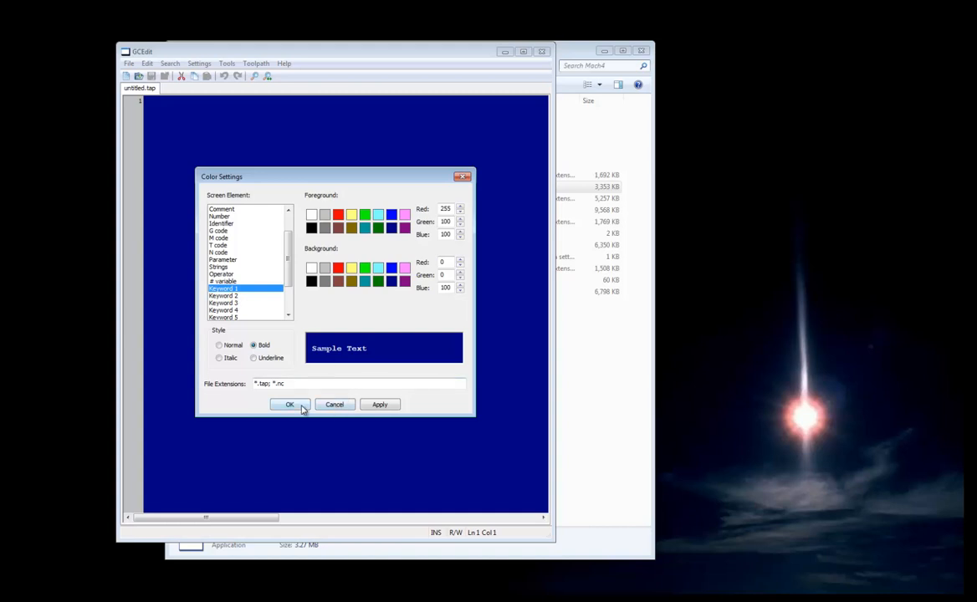
left_click(289, 404)
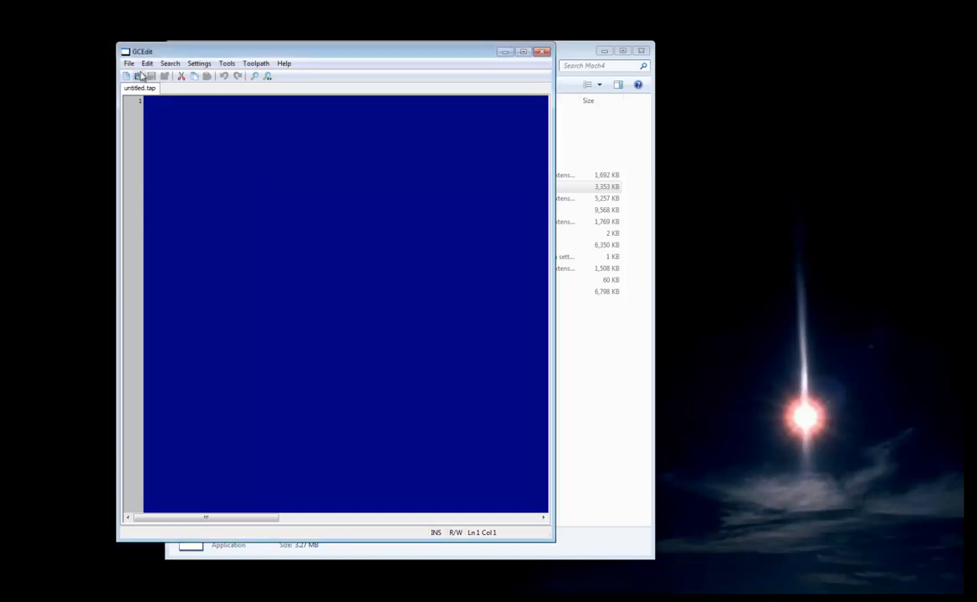
Open roadrunner.tap from the Mach4 Gcode Files folder via File > Open
left_click(130, 62)
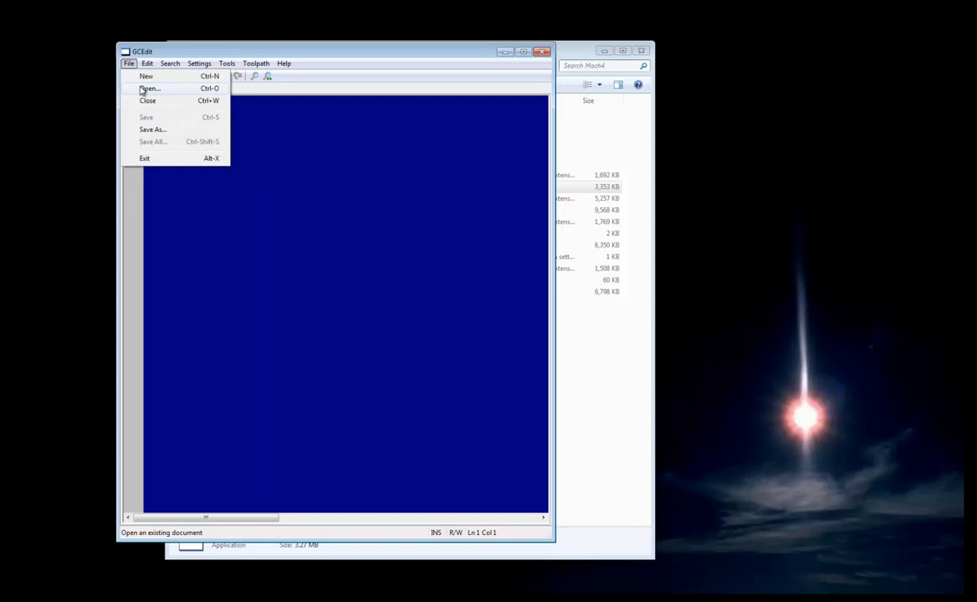
mouse_move(173, 98)
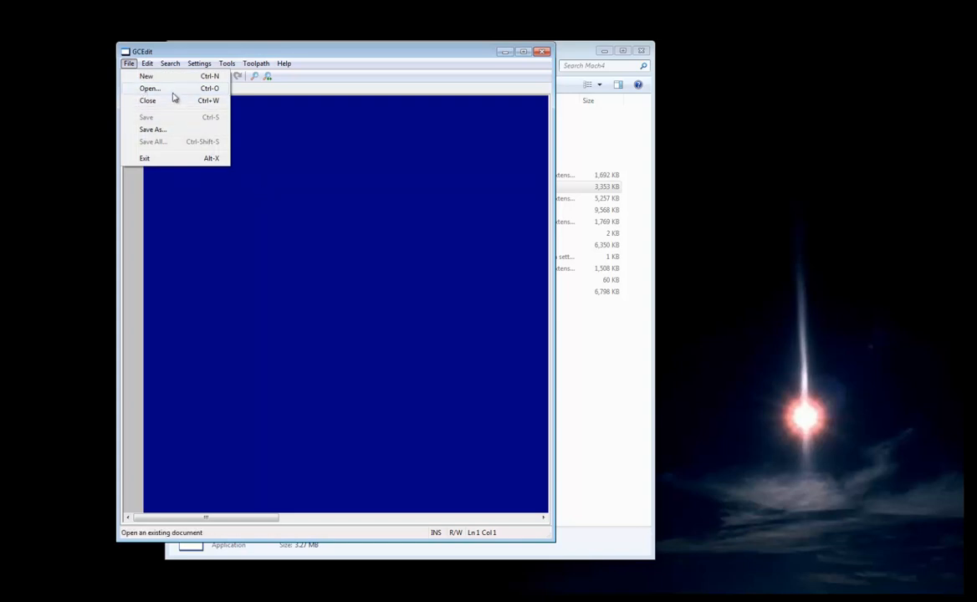
left_click(147, 88)
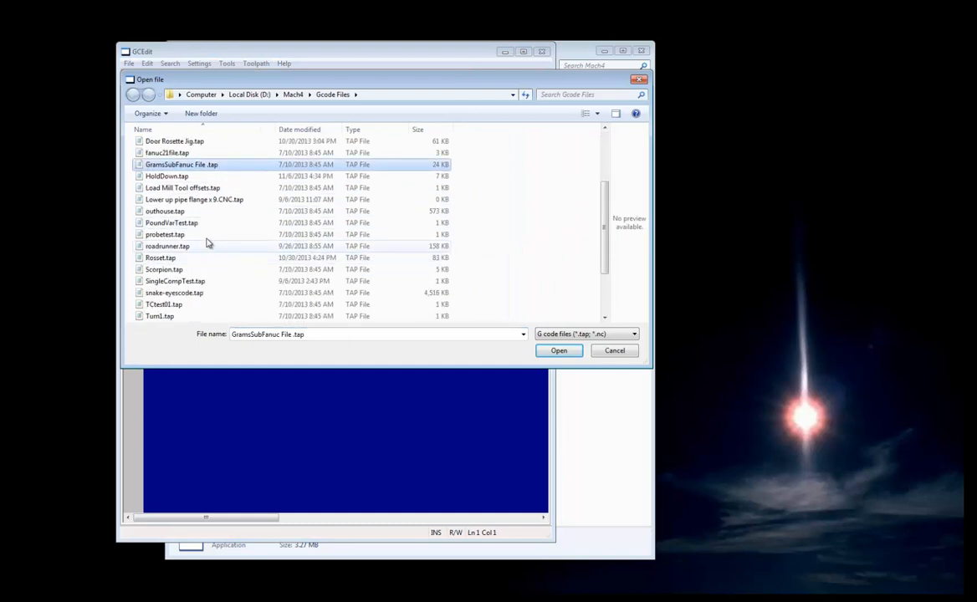
left_click(166, 246)
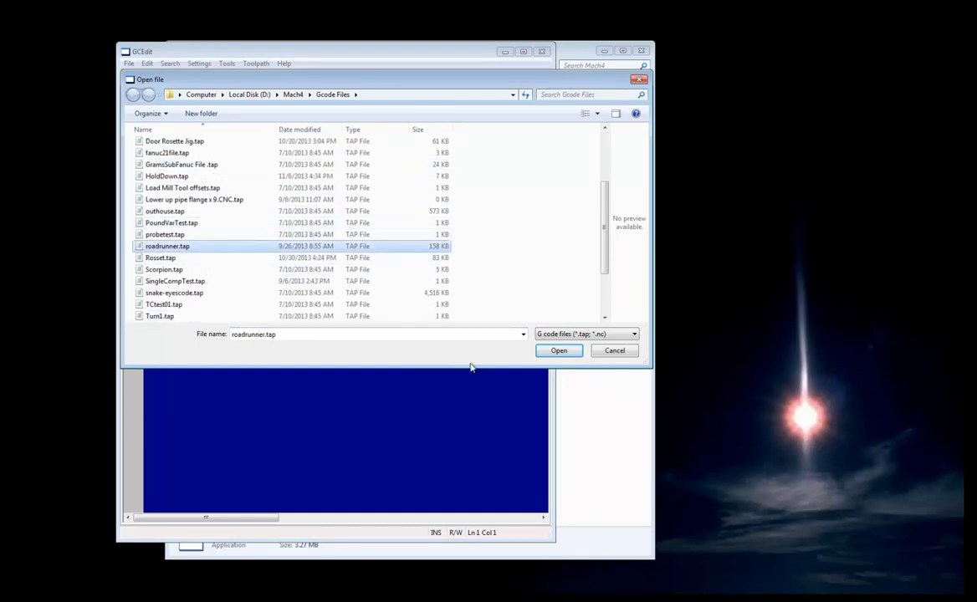
left_click(559, 350)
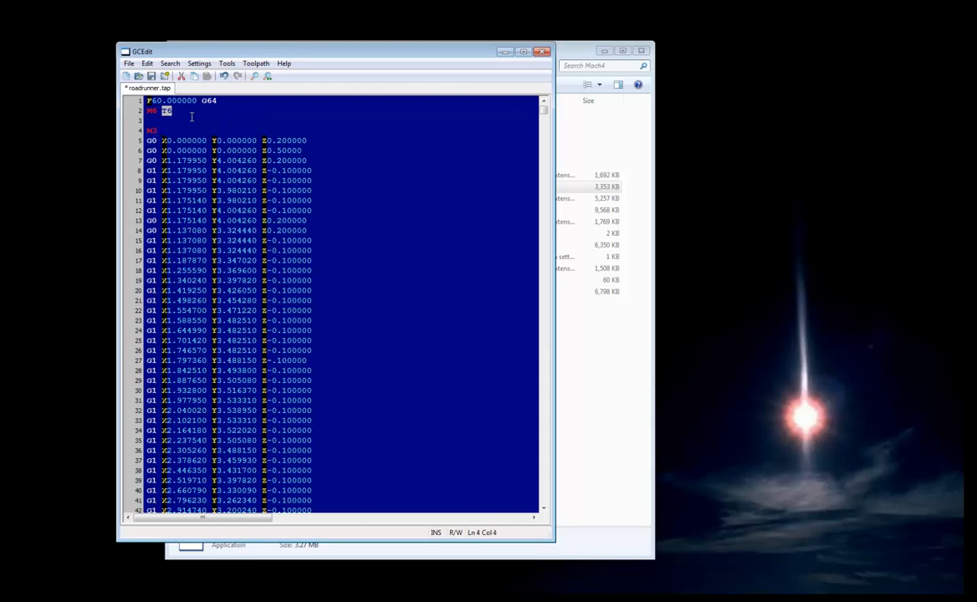
Add S3000 after M3 on line 4 so it reads M3 S3000
type("S3000")
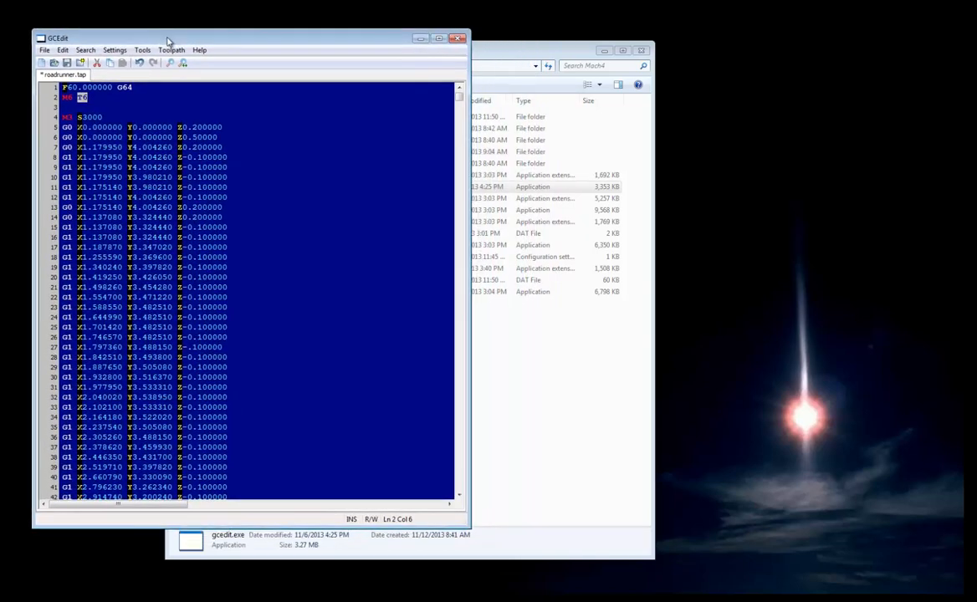
Show the ToolPathWindow from the Toolpath menu beside the roadrunner editor
left_click(175, 50)
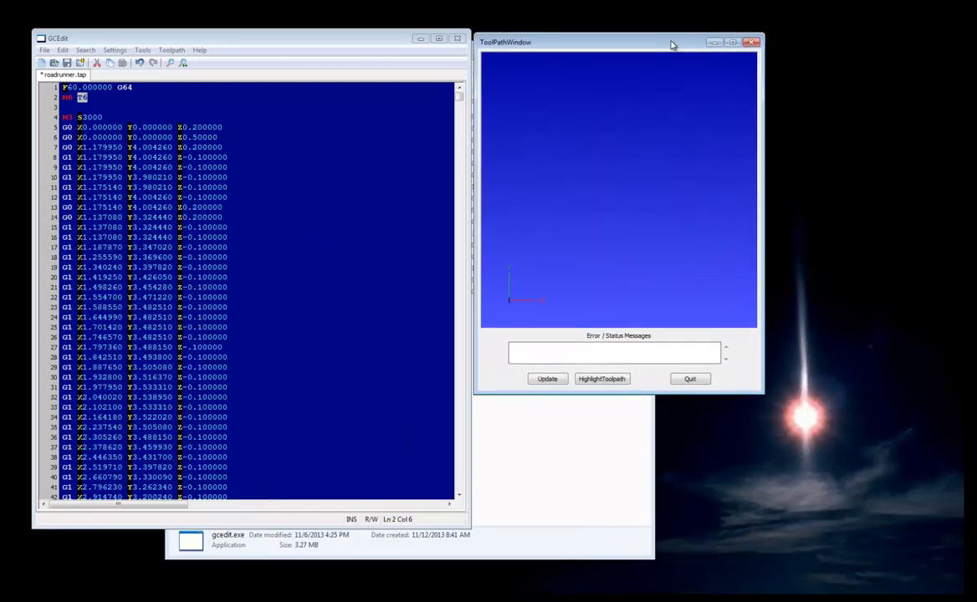
mouse_move(470, 431)
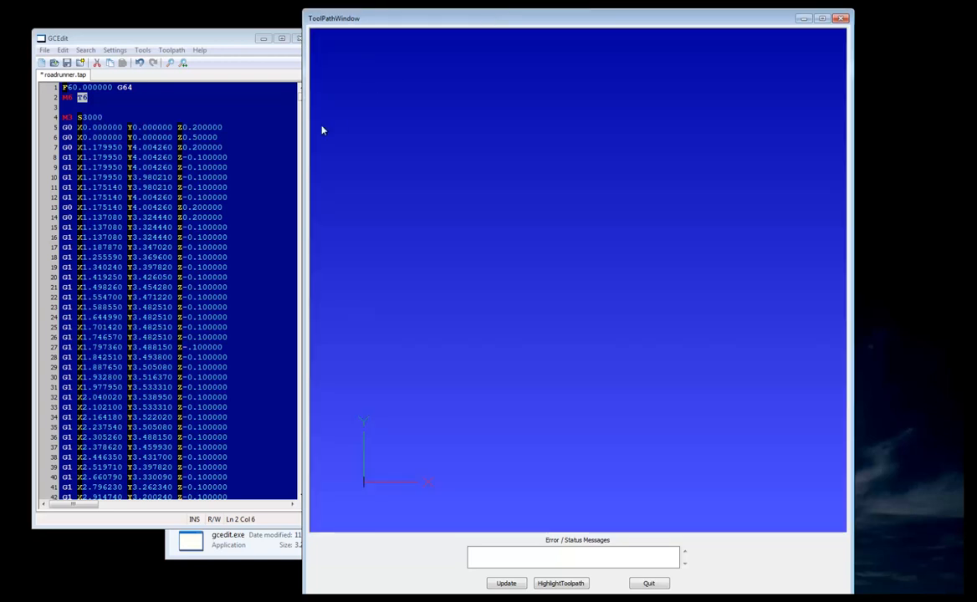
mouse_move(437, 527)
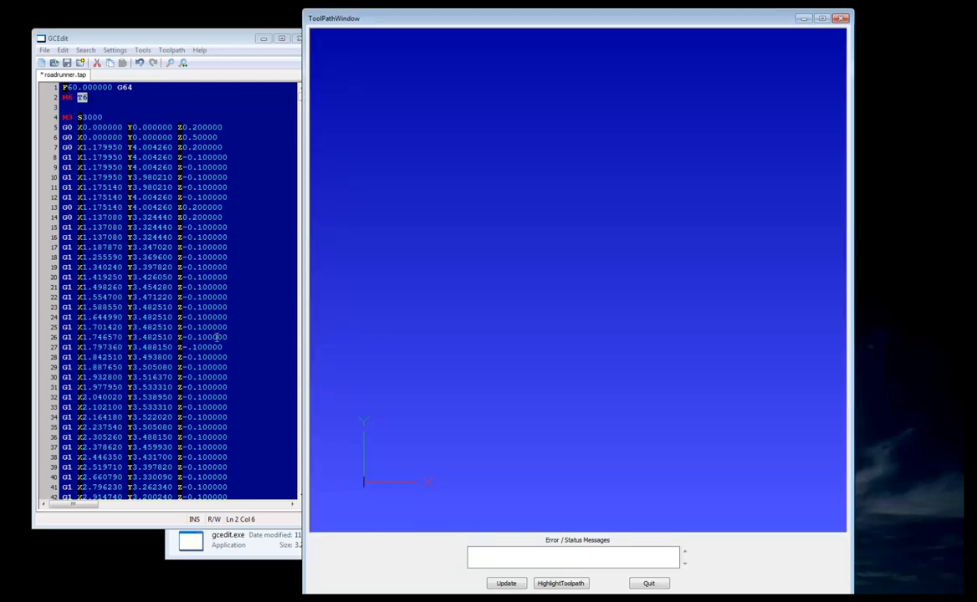
Update the preview, turn on HighlightToolpath, and scroll through the roadrunner code
left_click(506, 583)
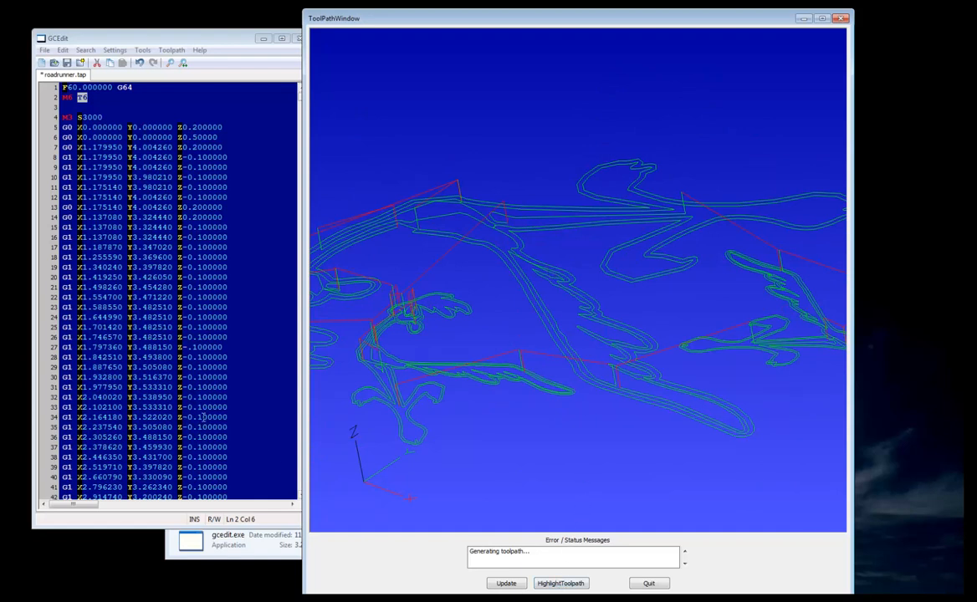
left_click(560, 583)
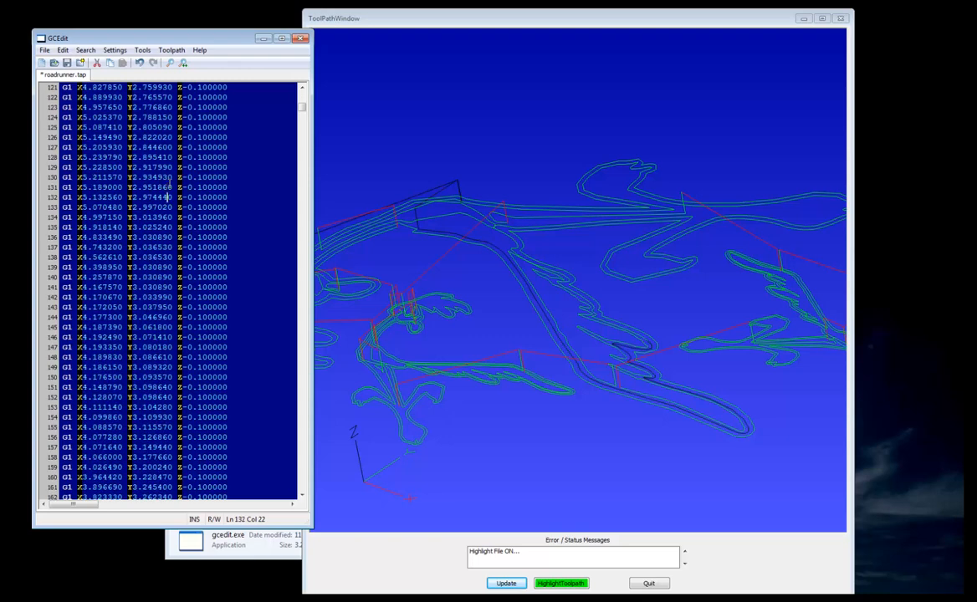
scroll("down", 3)
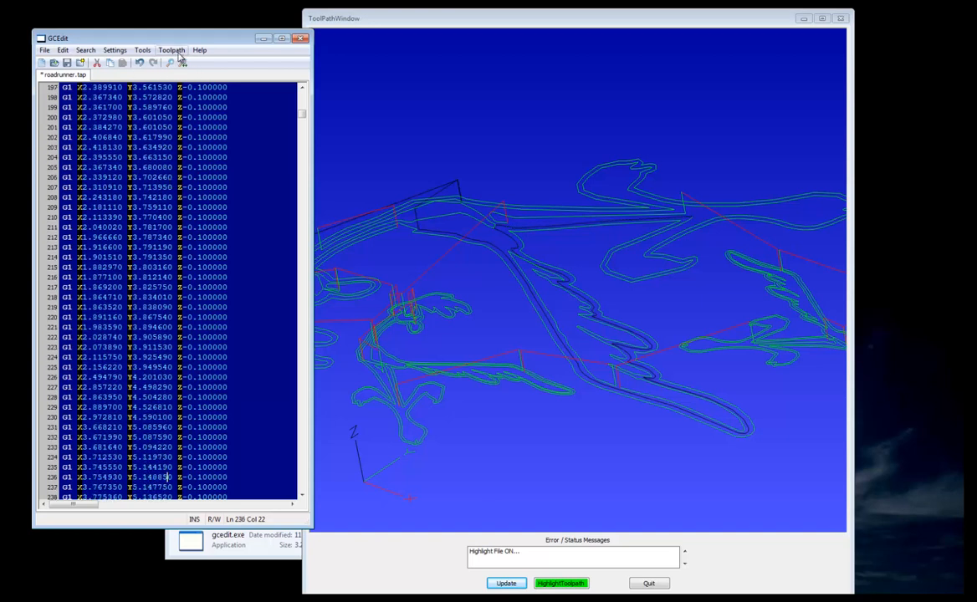
Open Toolpath Colours and try orange for the Highlight Move swatch, which stays black
left_click(180, 49)
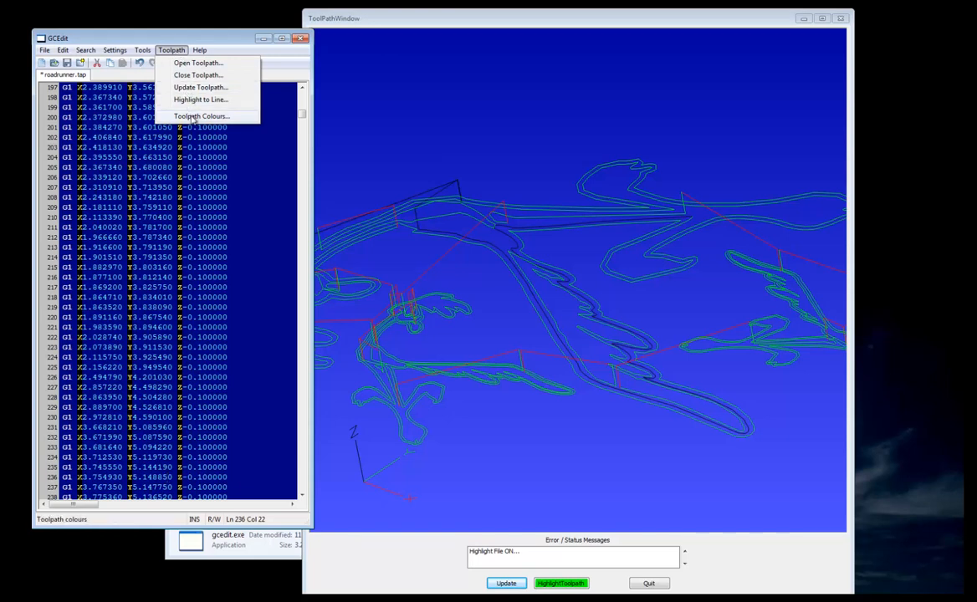
left_click(201, 115)
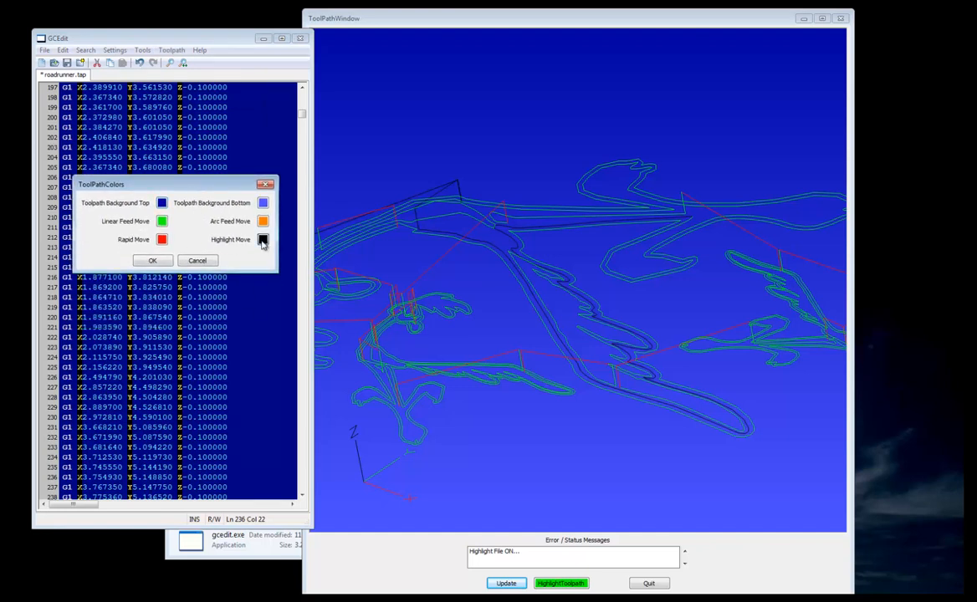
left_click(263, 240)
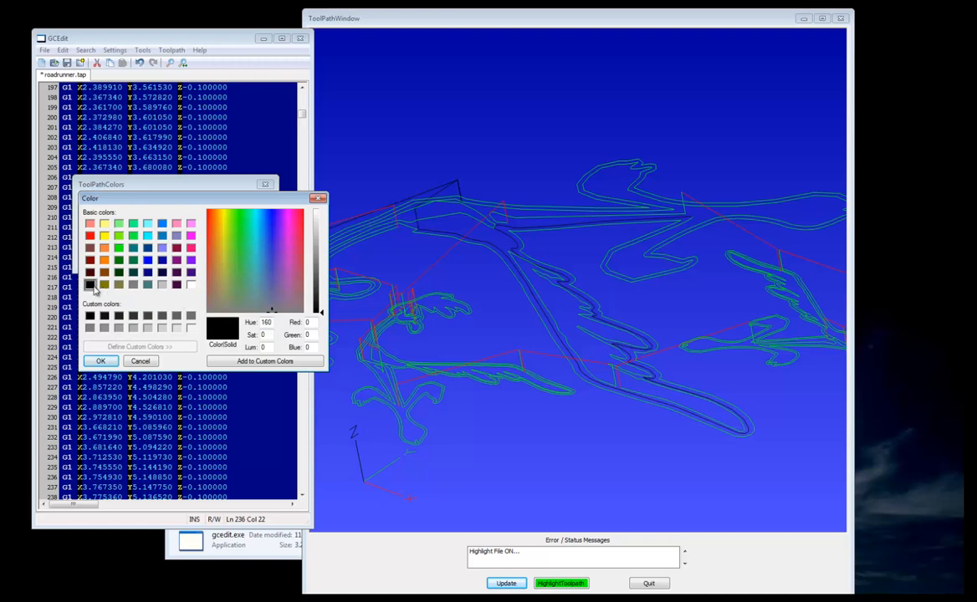
mouse_move(159, 287)
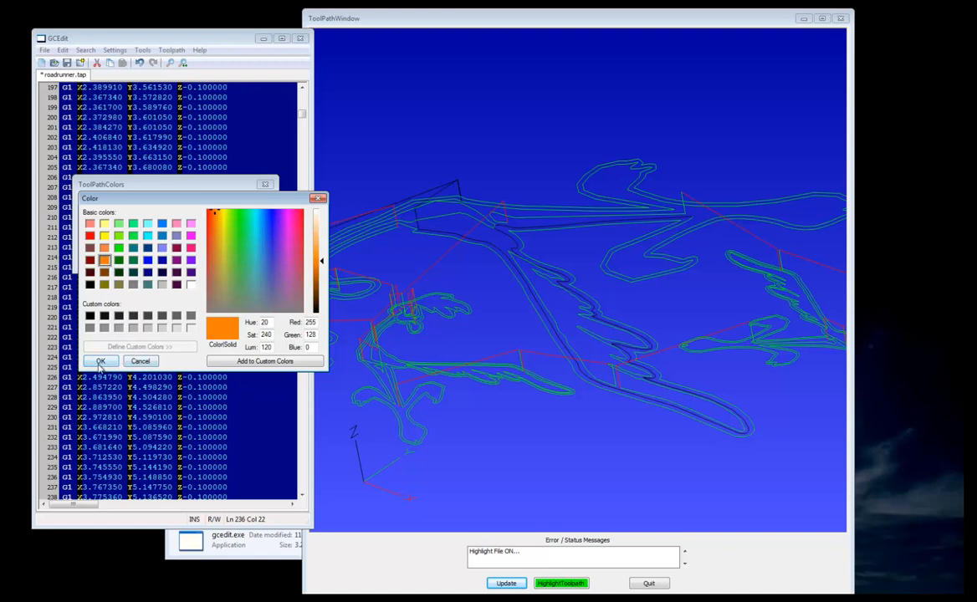
left_click(100, 360)
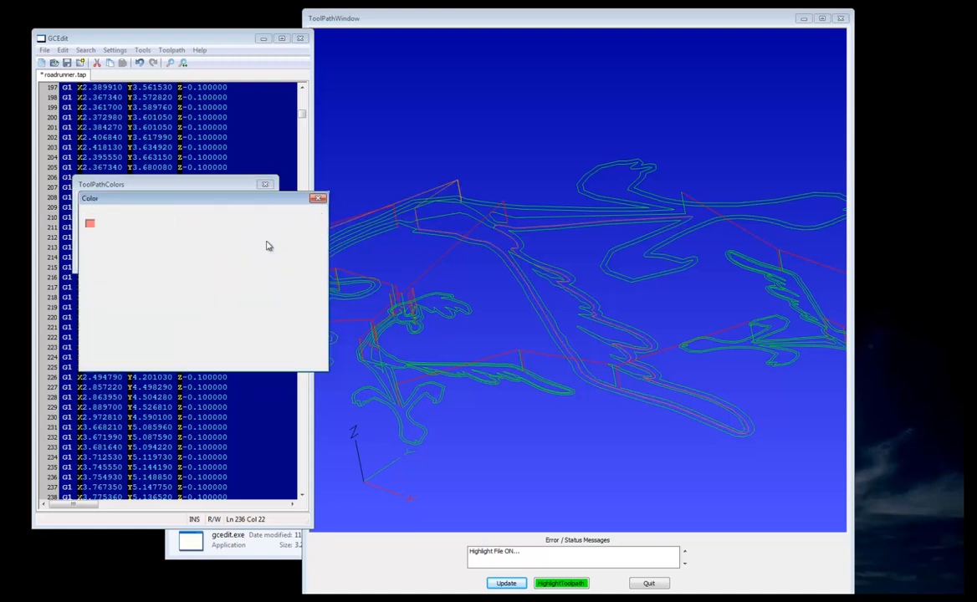
left_click(91, 222)
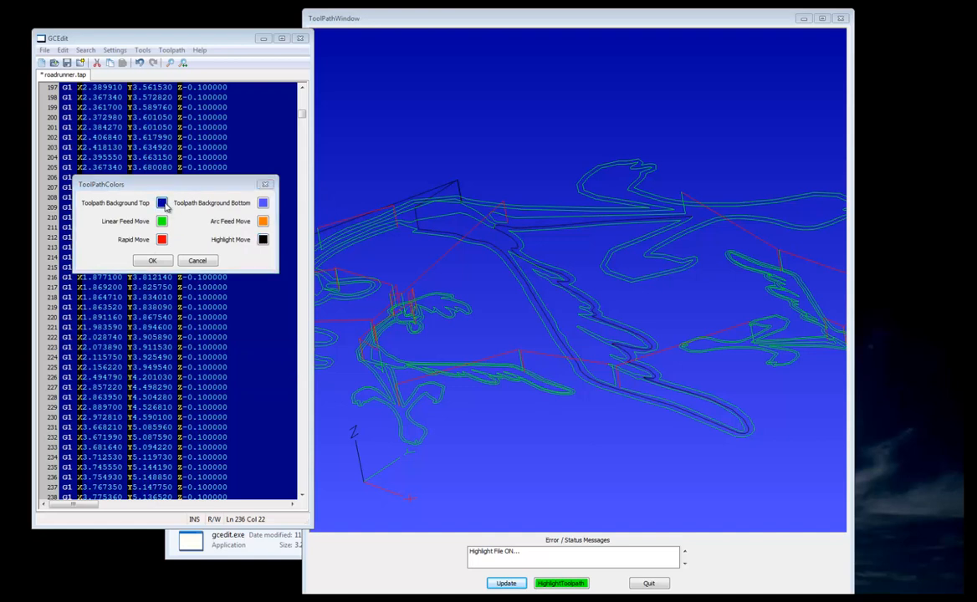
Set the Toolpath Background Top colour to light cyan and apply the settings
left_click(163, 202)
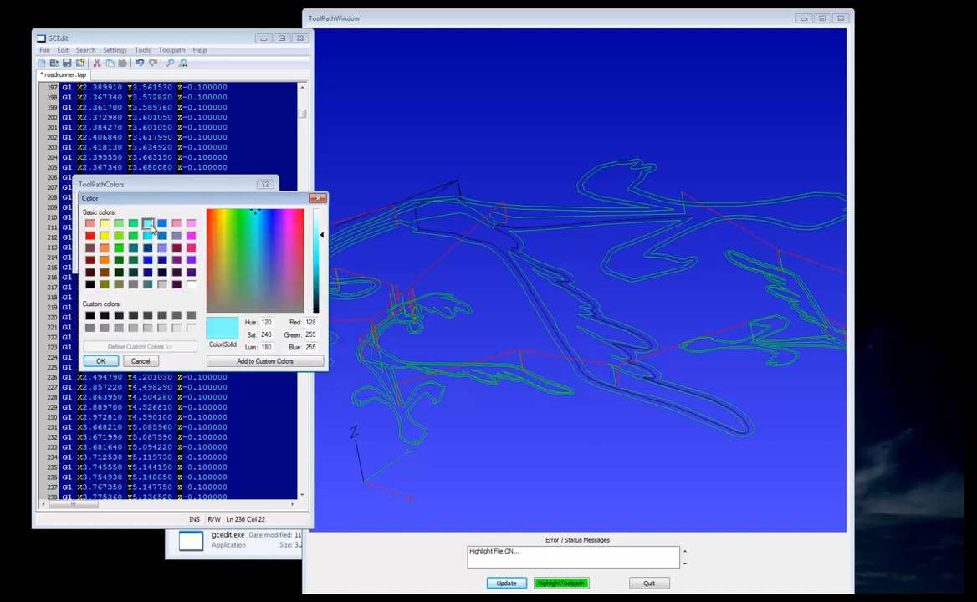
left_click(100, 360)
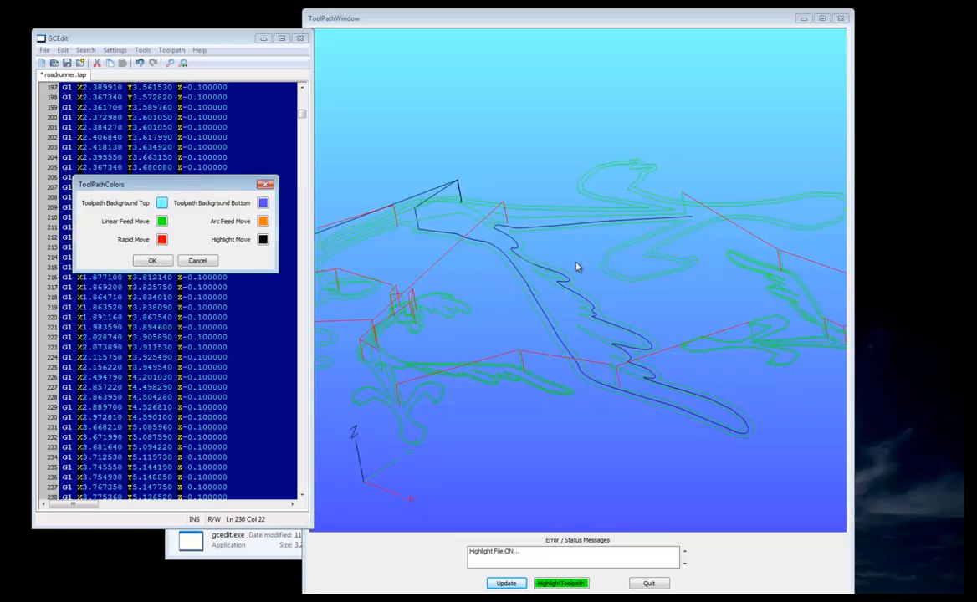
left_click(152, 260)
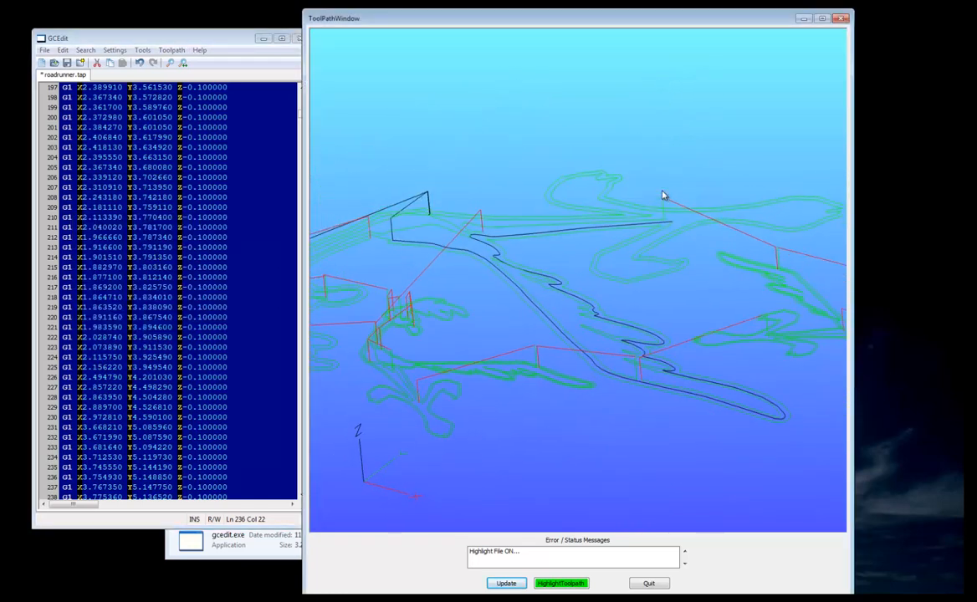
mouse_move(472, 234)
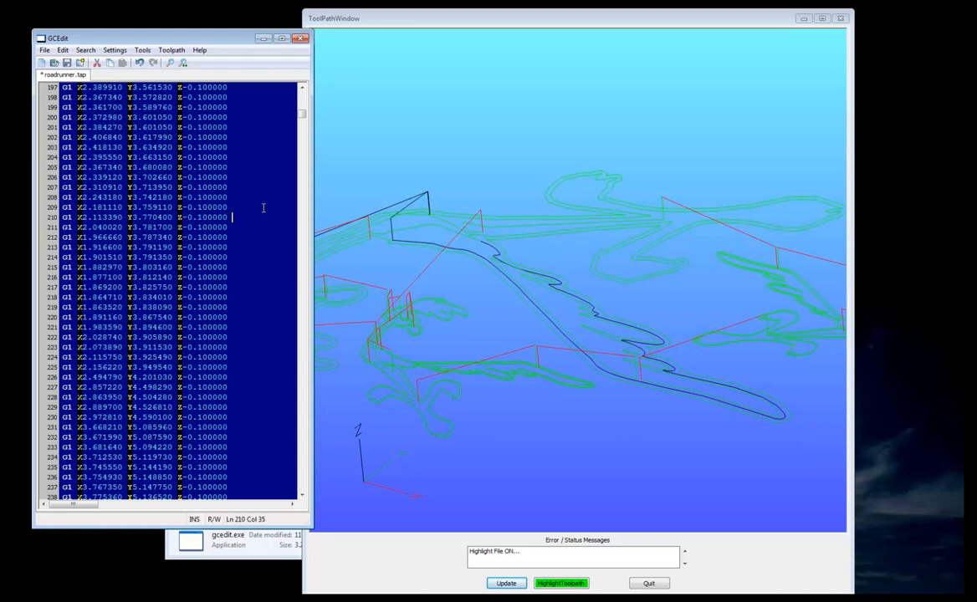
Edit the roadrunner code and regenerate its toolpath, now showing a stray line
type("t")
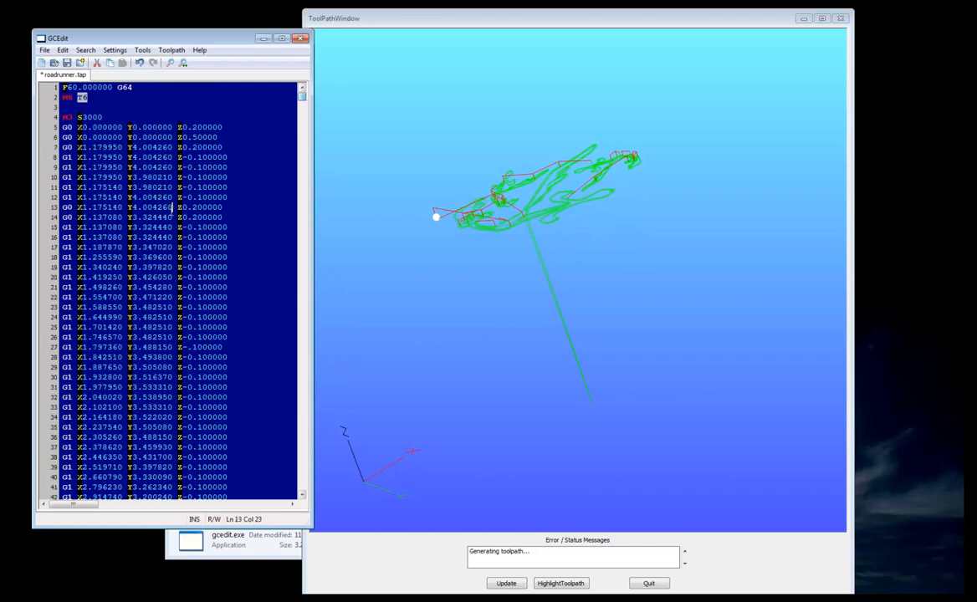
Turn on toolpath highlighting and select a code line to locate the stray move
left_click(559, 583)
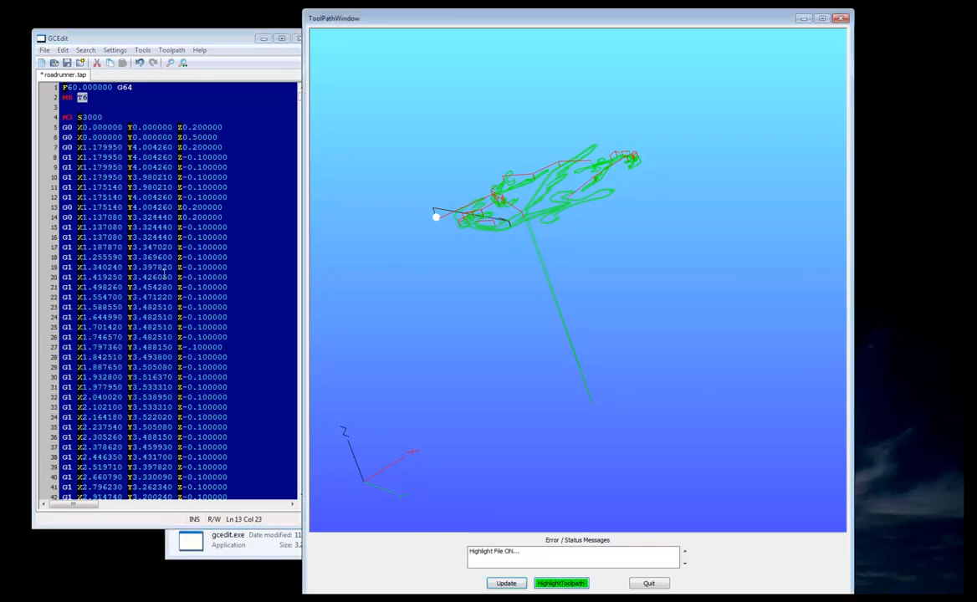
left_click(164, 372)
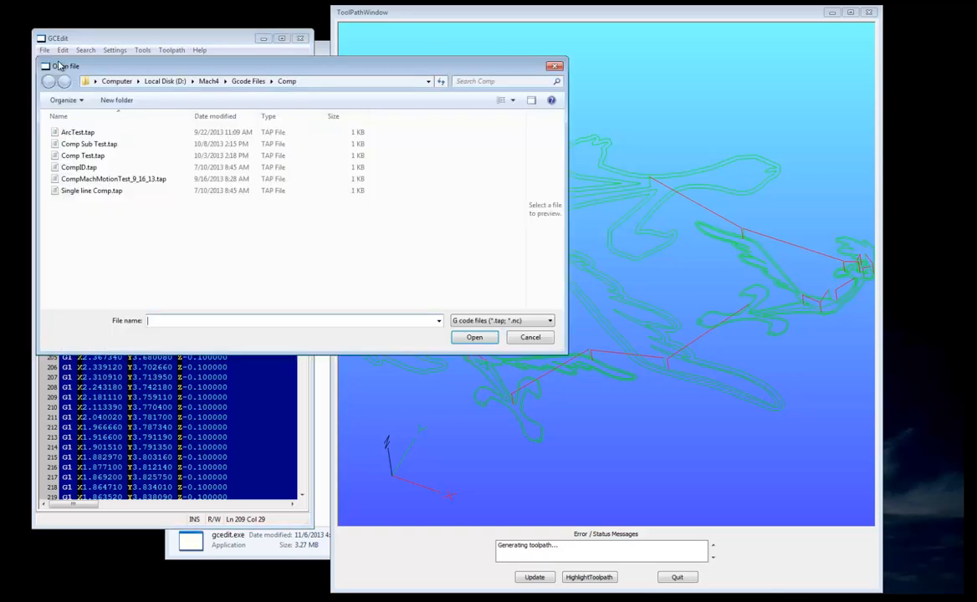
Open ArcTest.tap from the Comp folder and update the preview to show its star
left_click(76, 132)
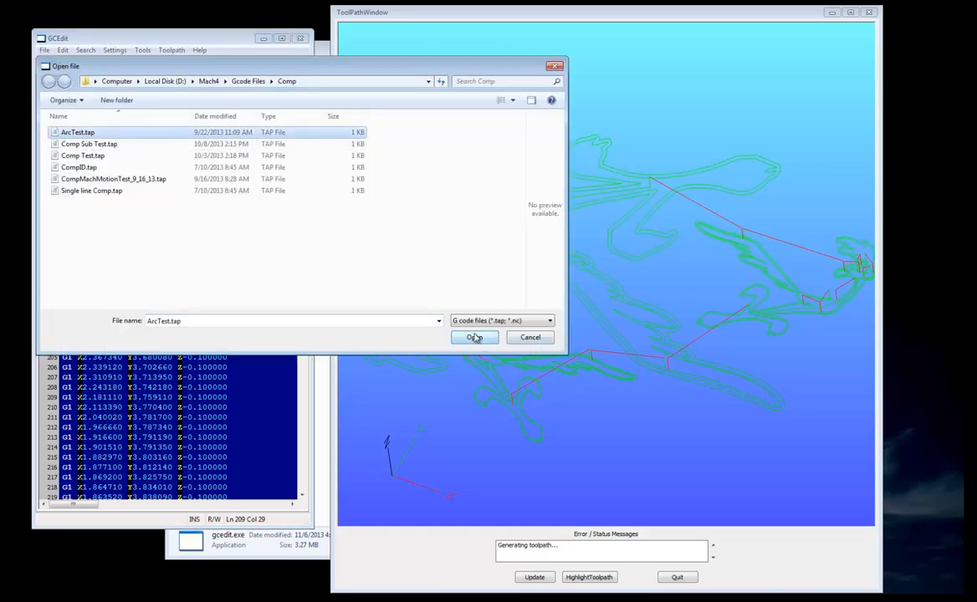
left_click(474, 337)
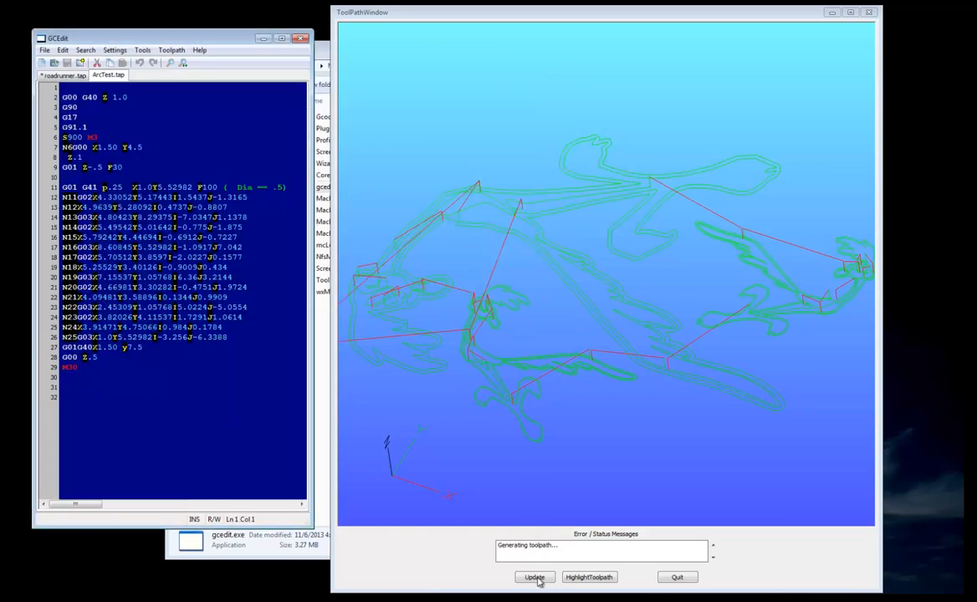
left_click(533, 577)
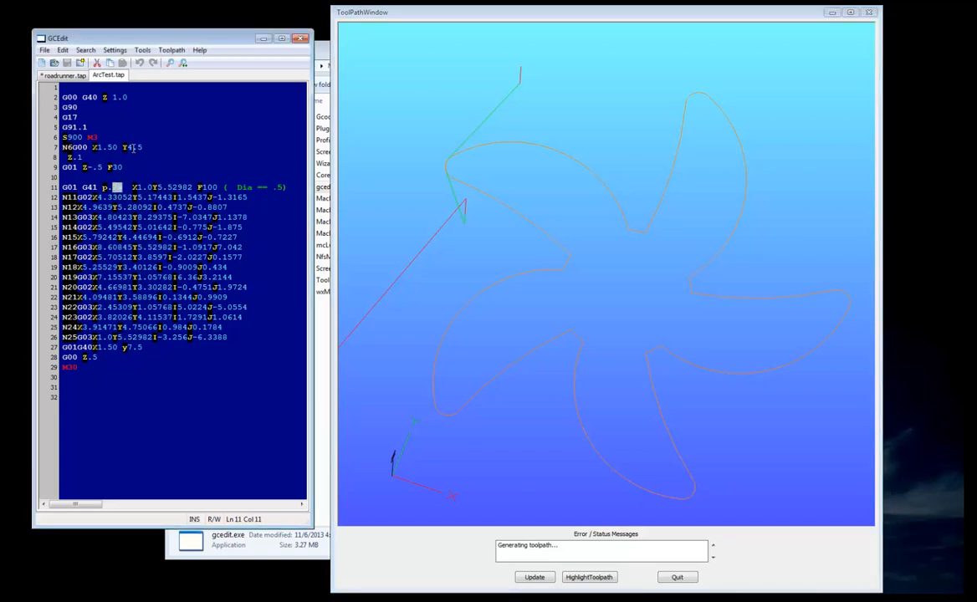
Set the G41 cutter-comp value on line 11 to p.375 and regenerate the star toolpath
type("5")
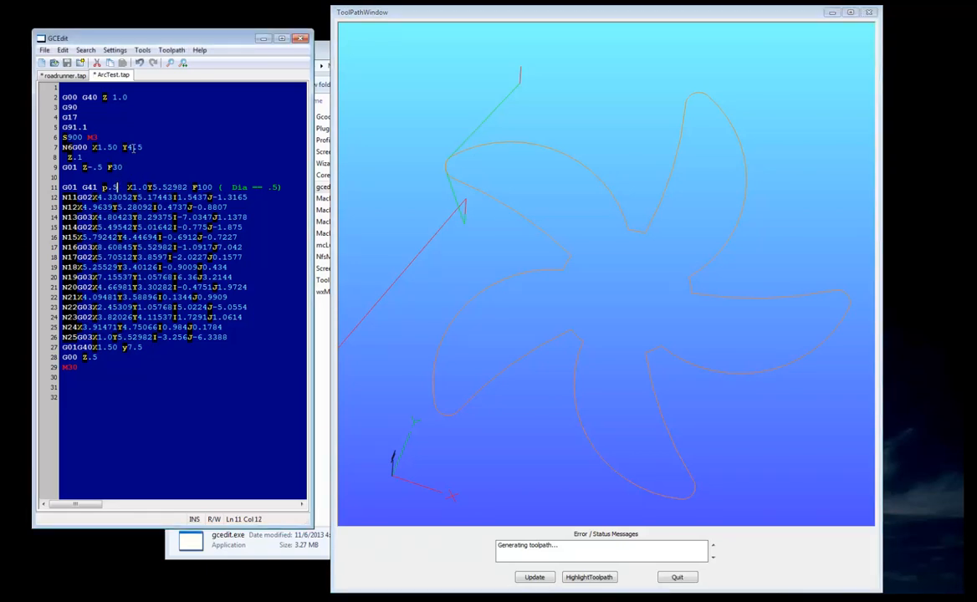
left_click(531, 577)
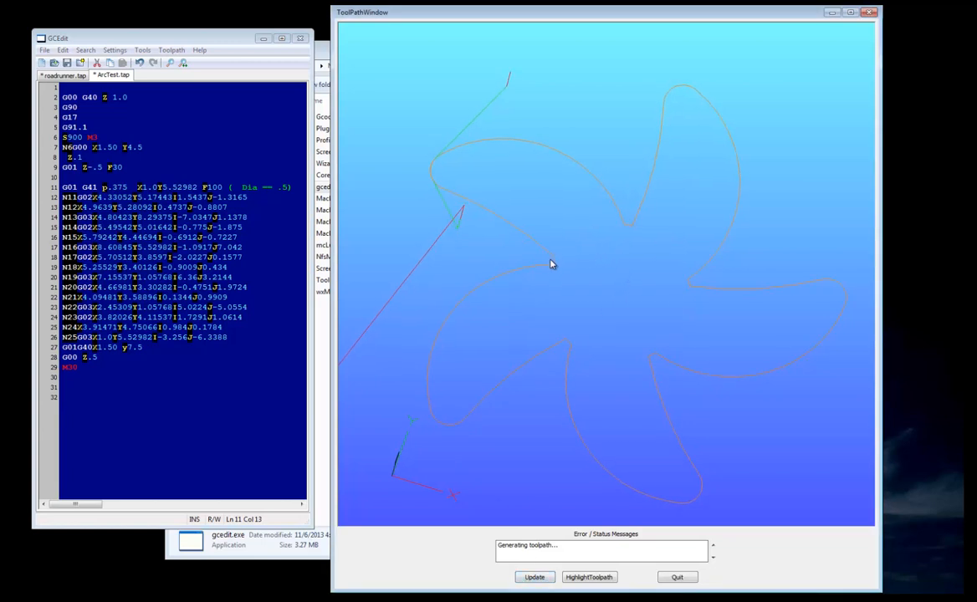
mouse_move(522, 276)
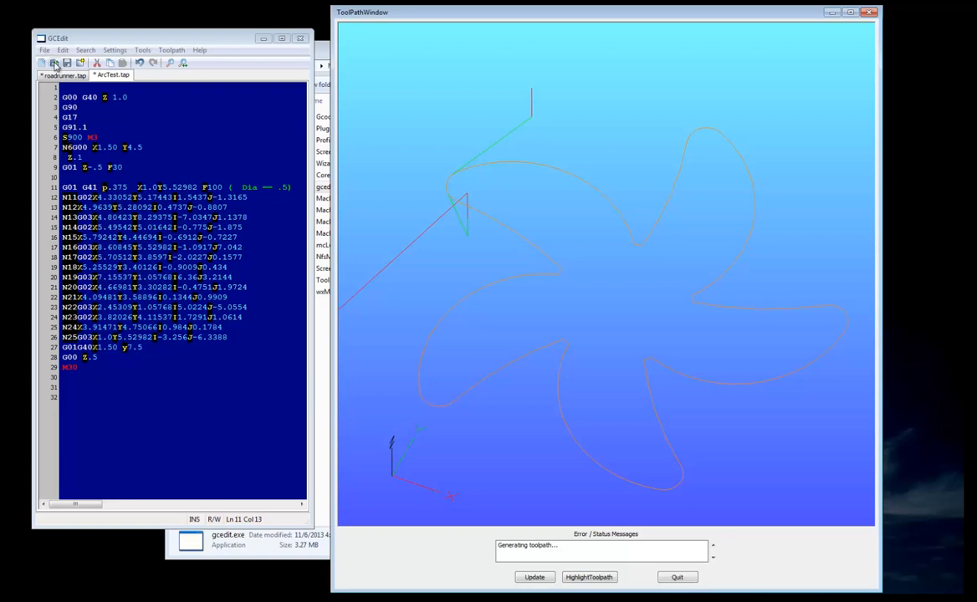
Open 'Var and sub test G68.tap' from Mach4's Gcode Files folder in a new tab
left_click(53, 66)
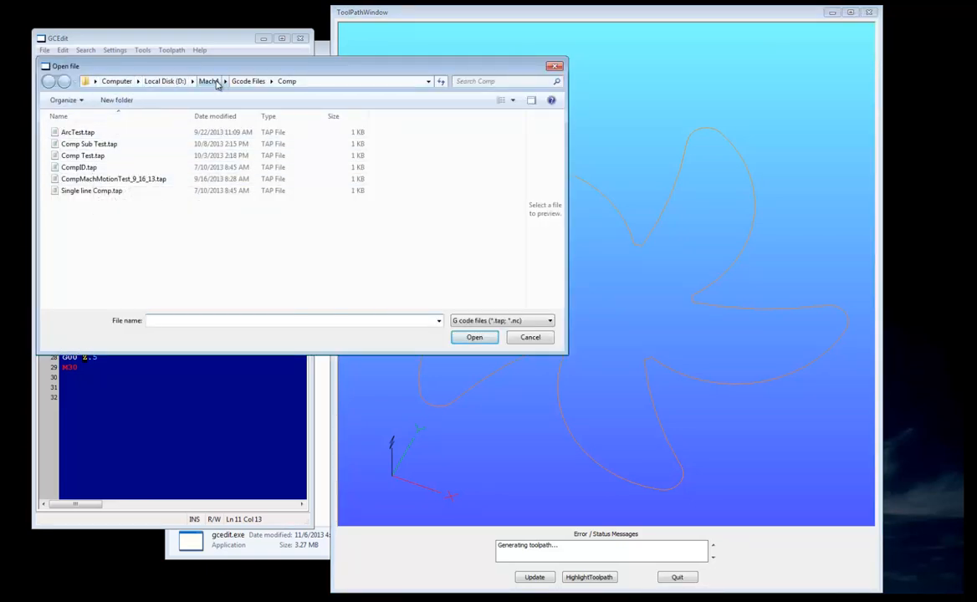
left_click(207, 81)
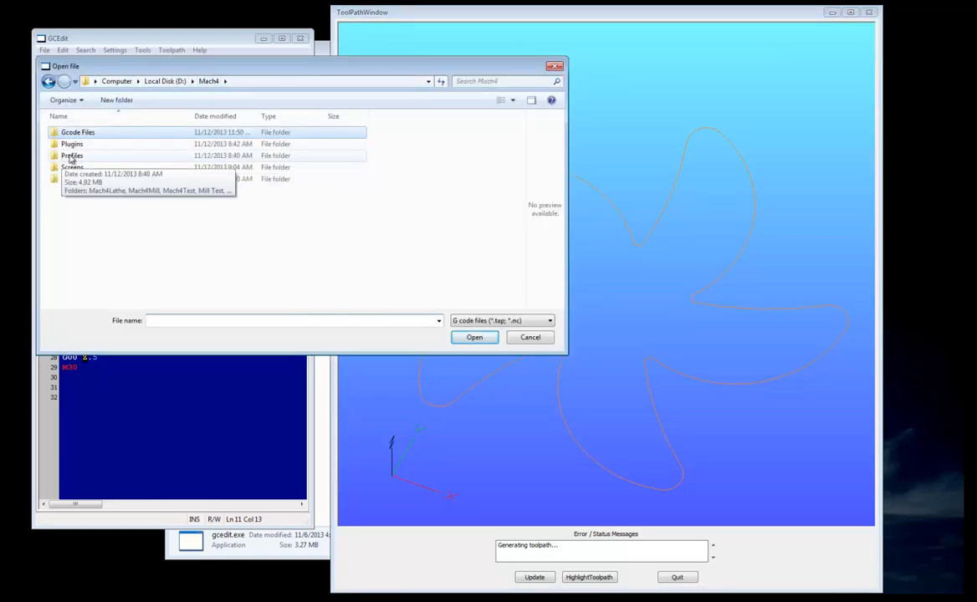
double_click(75, 132)
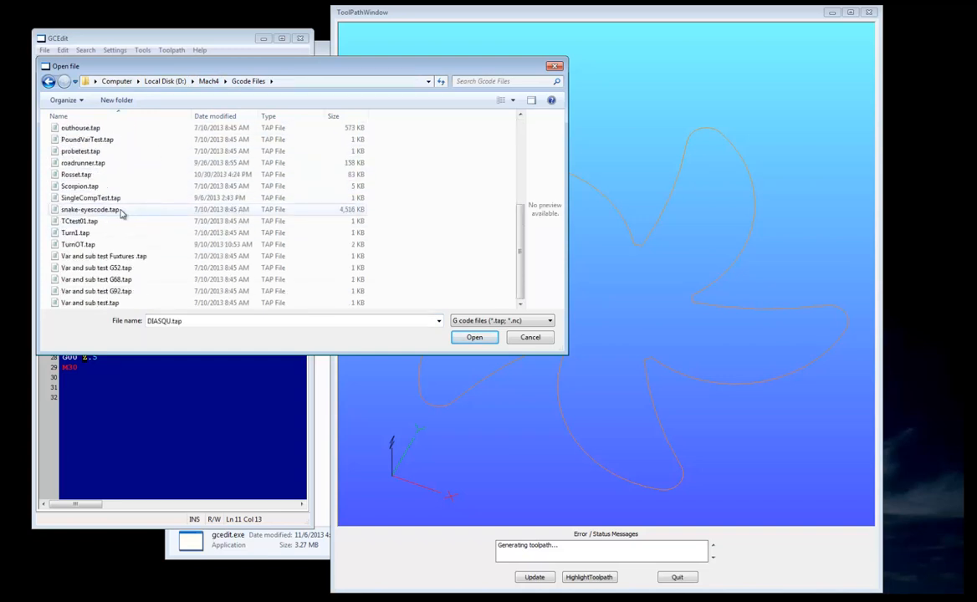
left_click(96, 280)
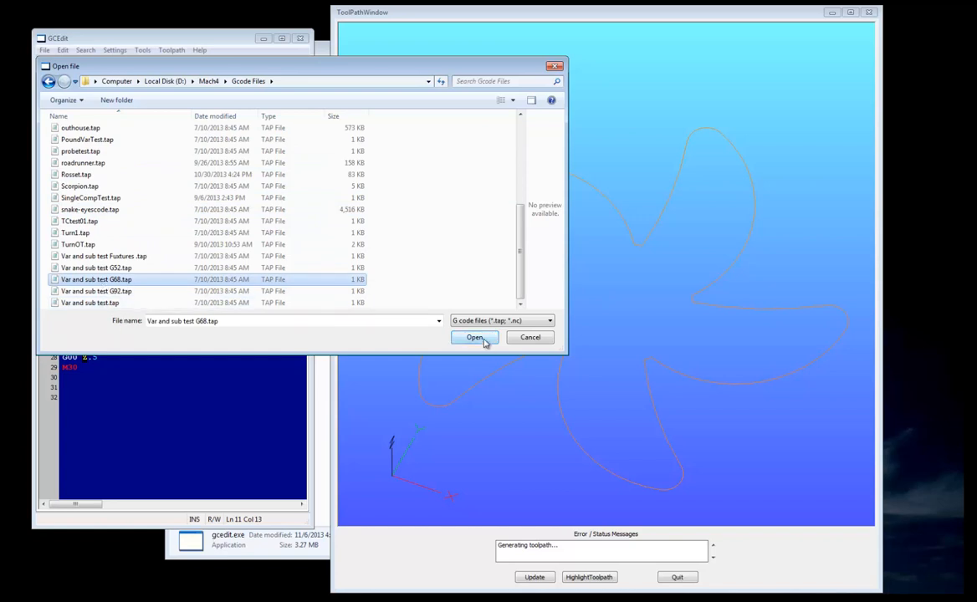
left_click(473, 337)
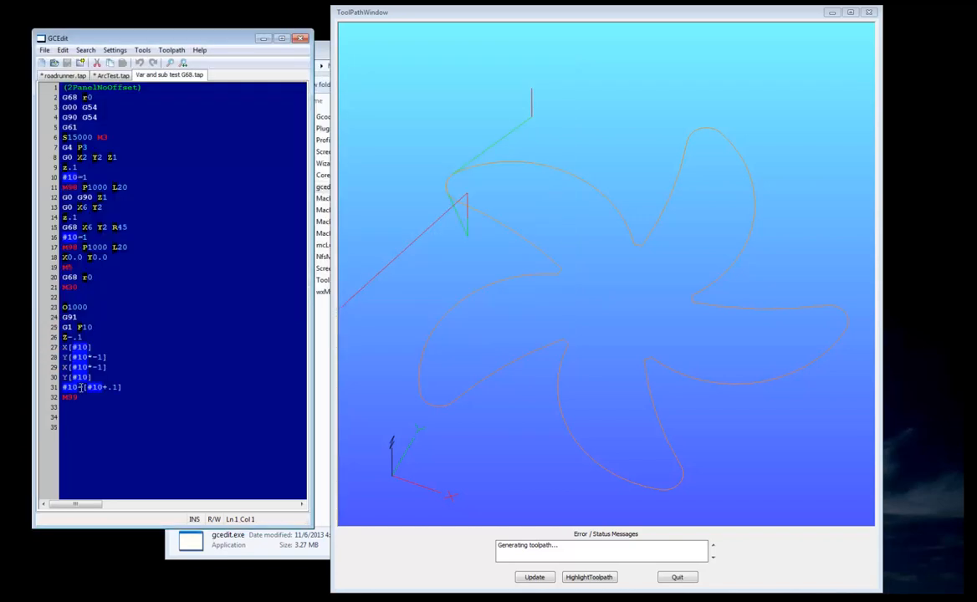